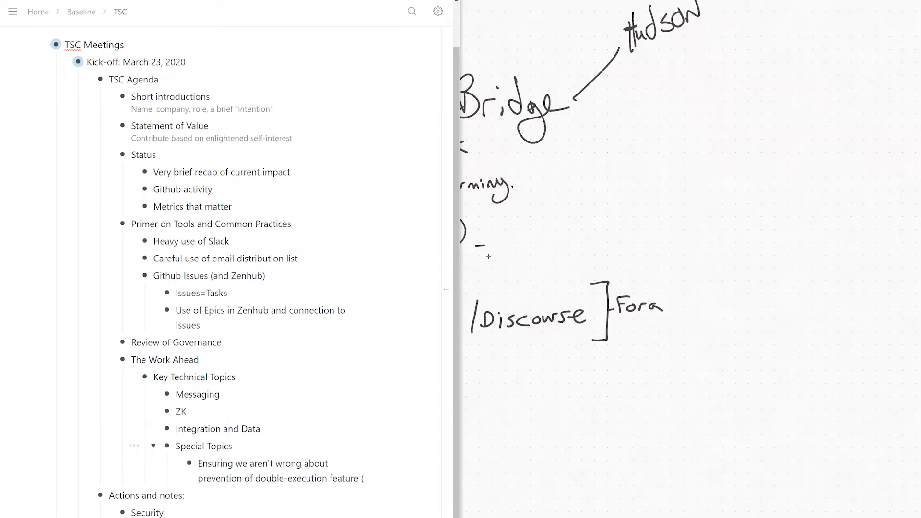
Look over the TSC kick-off agenda outline, then switch to the GitHub dashboard.
{"action": "left_click", "coordinate": [165, 512]}
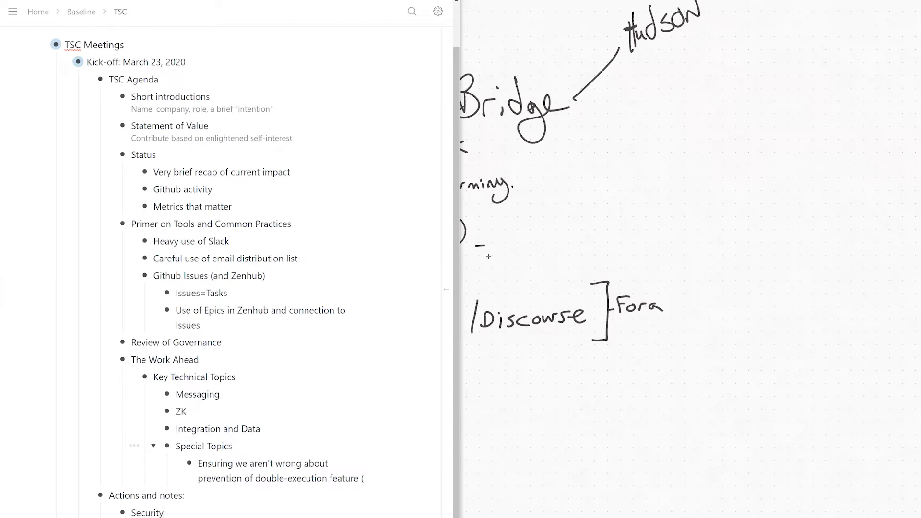
{"action": "left_click", "coordinate": [164, 512]}
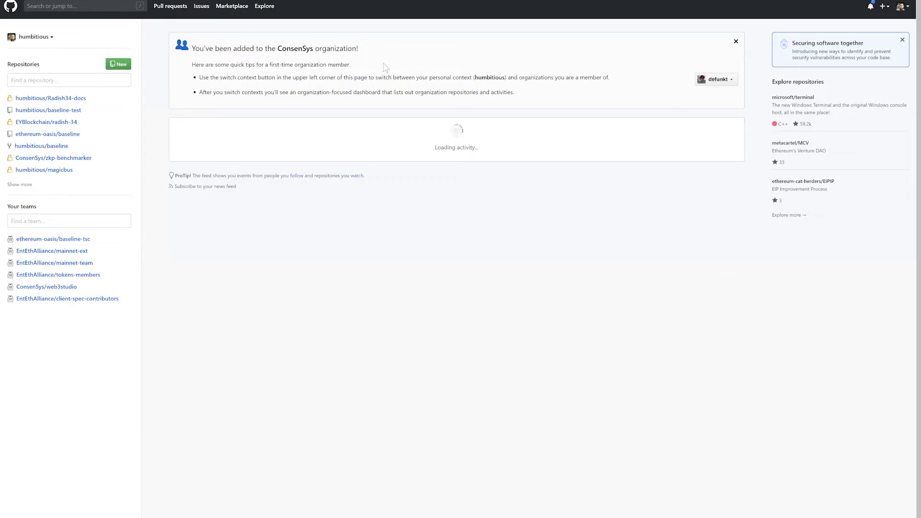
{"action": "mouse_move", "coordinate": [42, 146]}
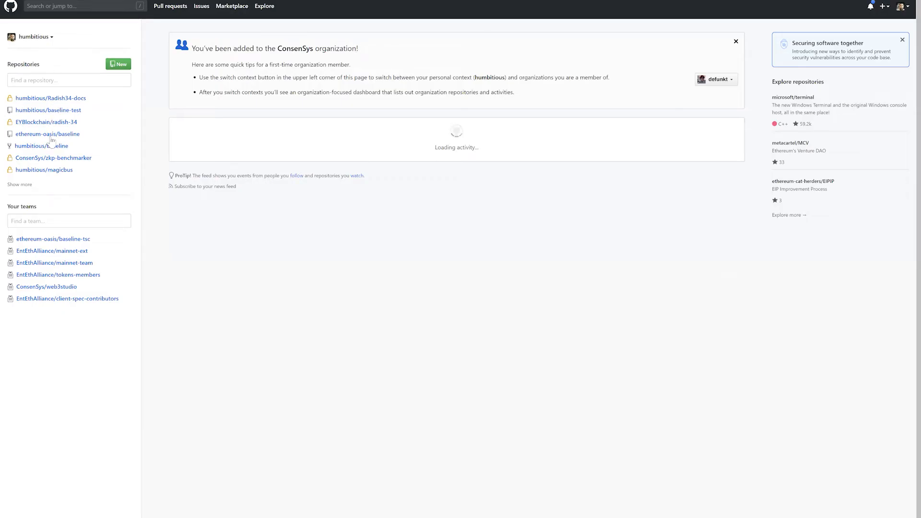
Open the ethereum-oasis/baseline repository's ZenHub board, then its workspace roadmap.
{"action": "left_click", "coordinate": [47, 134]}
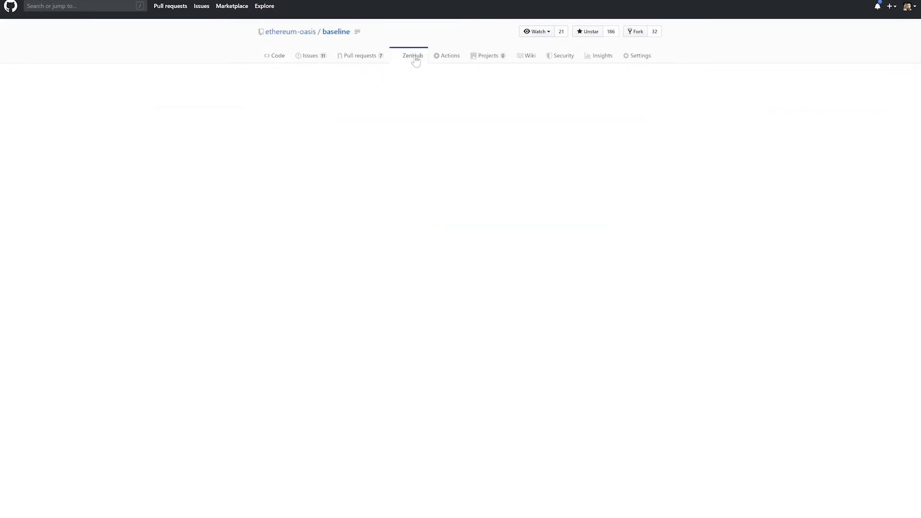
{"action": "left_click", "coordinate": [412, 55]}
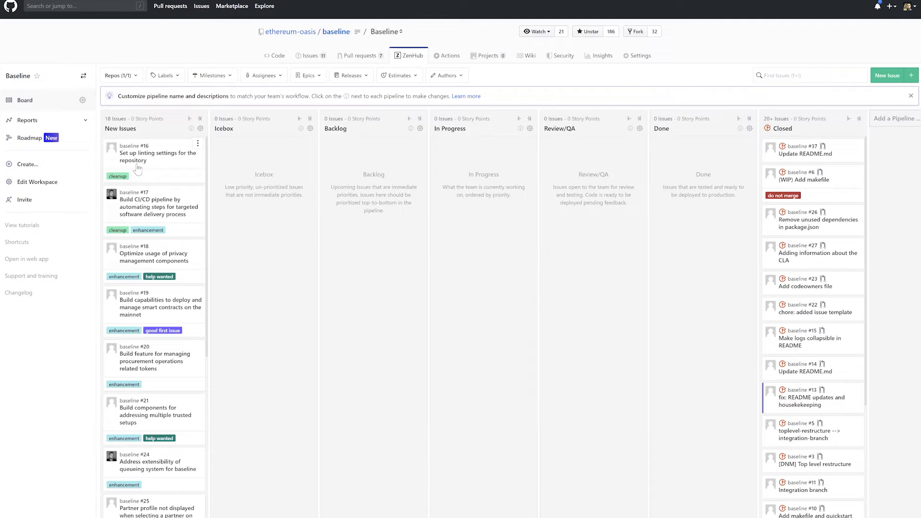
{"action": "mouse_move", "coordinate": [172, 169]}
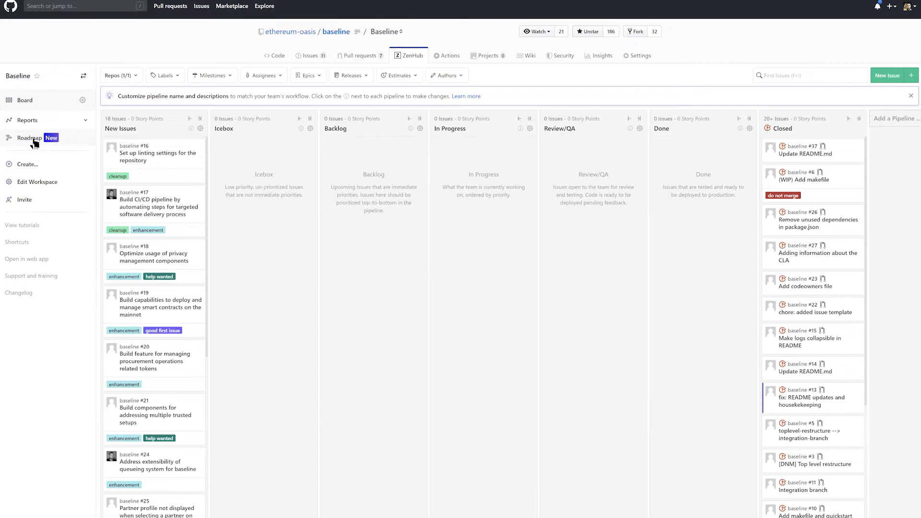
{"action": "left_click", "coordinate": [28, 138]}
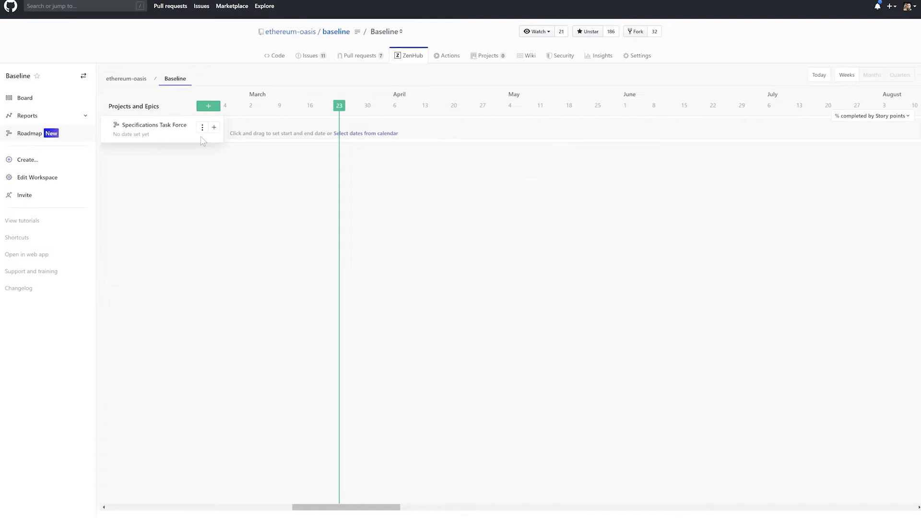
{"action": "mouse_move", "coordinate": [178, 139]}
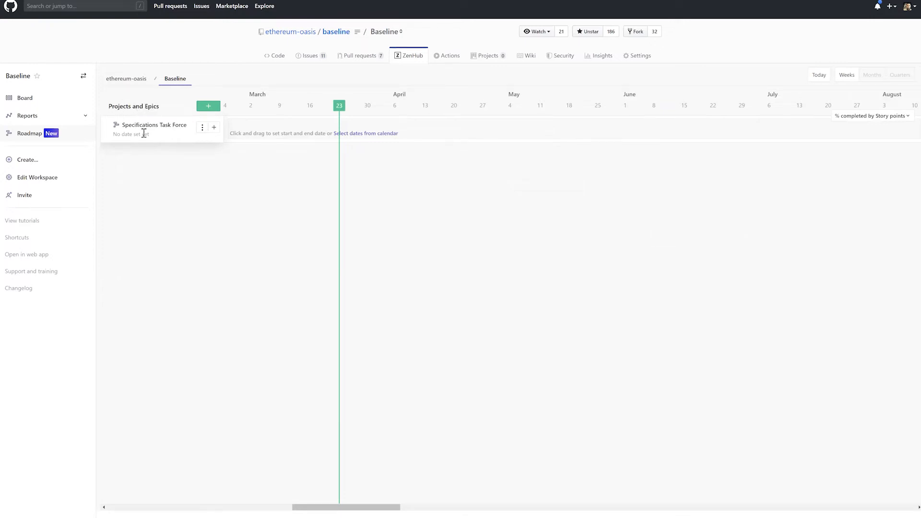
Start a new project entry on the roadmap above Specifications Task Force.
{"action": "left_click", "coordinate": [209, 106]}
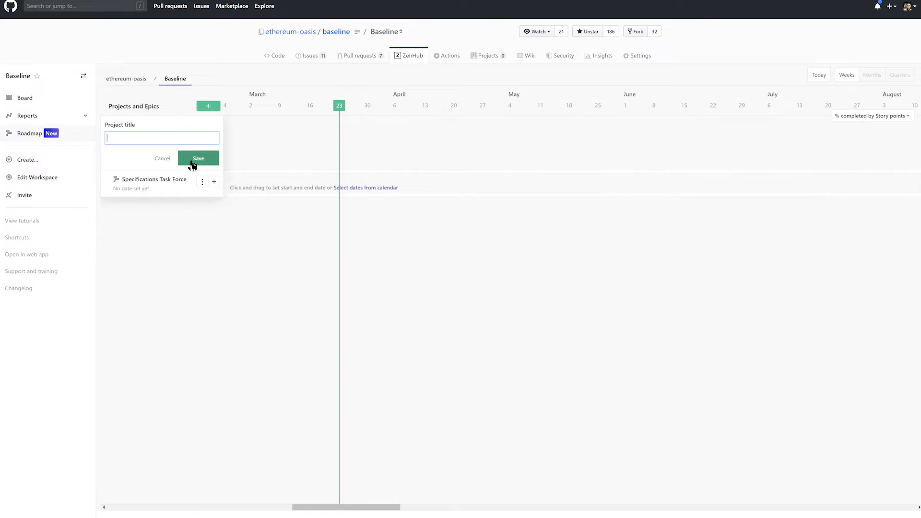
Add and save a 'TSC Bootstrapping' project on the roadmap.
{"action": "type", "text": "TSC"}
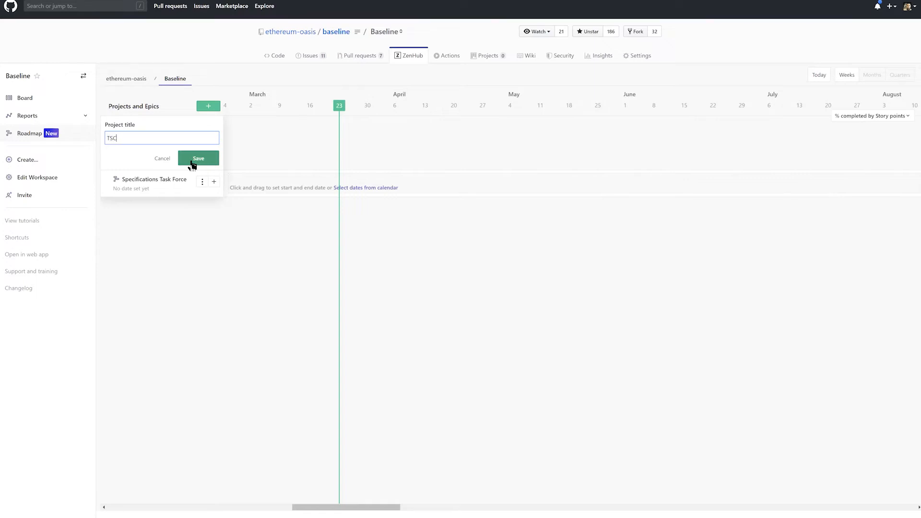
{"action": "type", "text": "Organizing"}
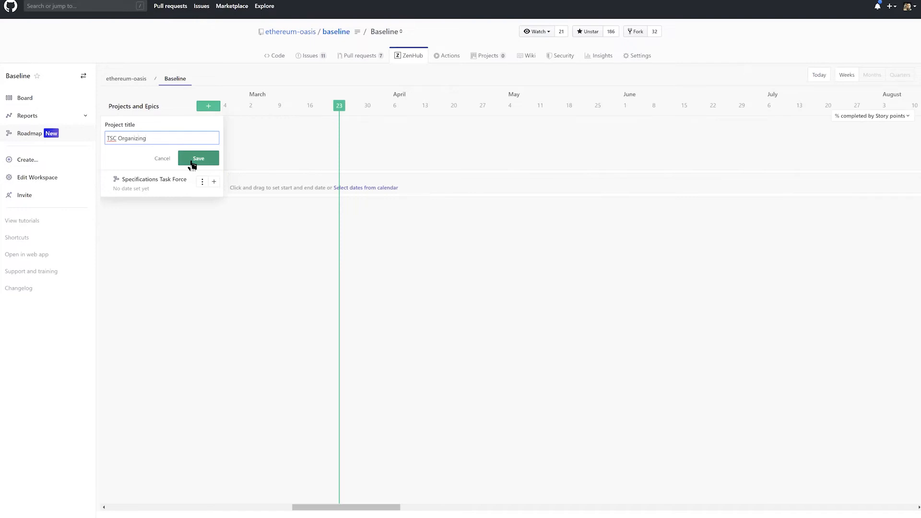
{"action": "type", "text": "TSC Boot"}
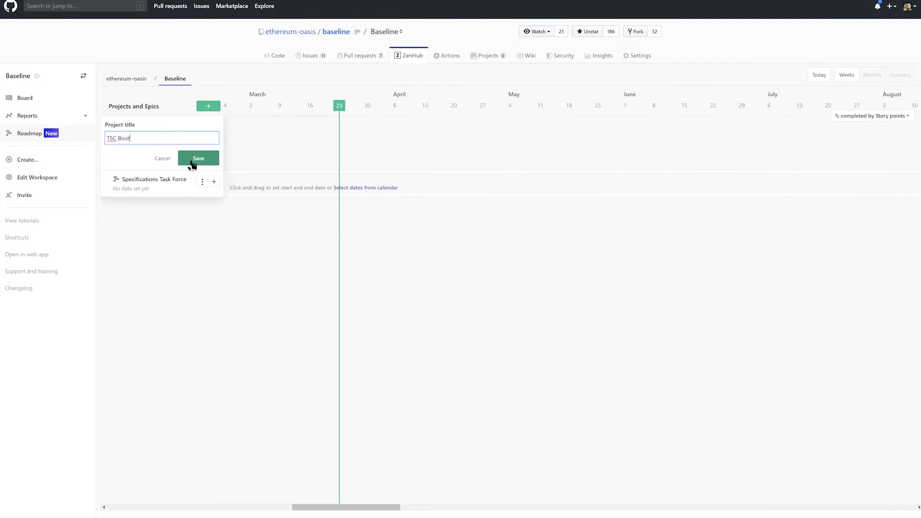
{"action": "left_click", "coordinate": [198, 158]}
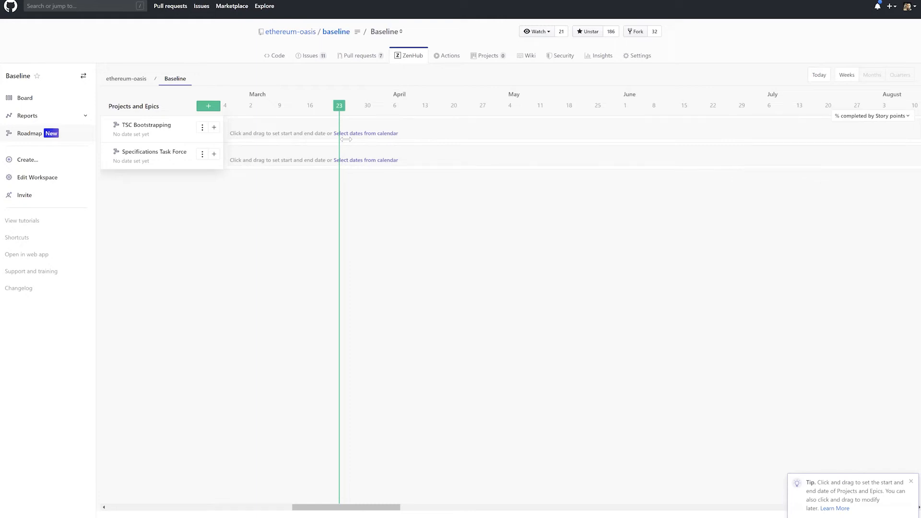
{"action": "mouse_move", "coordinate": [313, 60]}
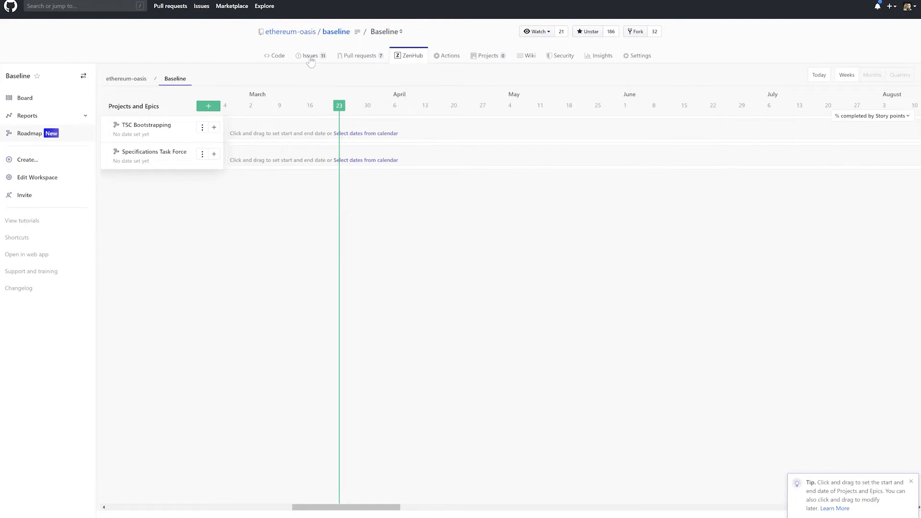
Browse open issues, view the zk-SNARK verifier issue #34, and start a new issue.
{"action": "left_click", "coordinate": [309, 55]}
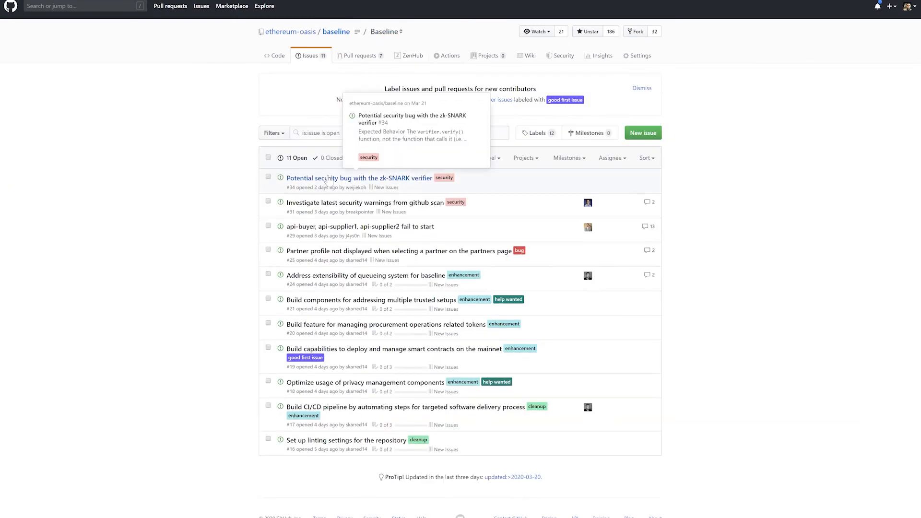
{"action": "left_click", "coordinate": [358, 178]}
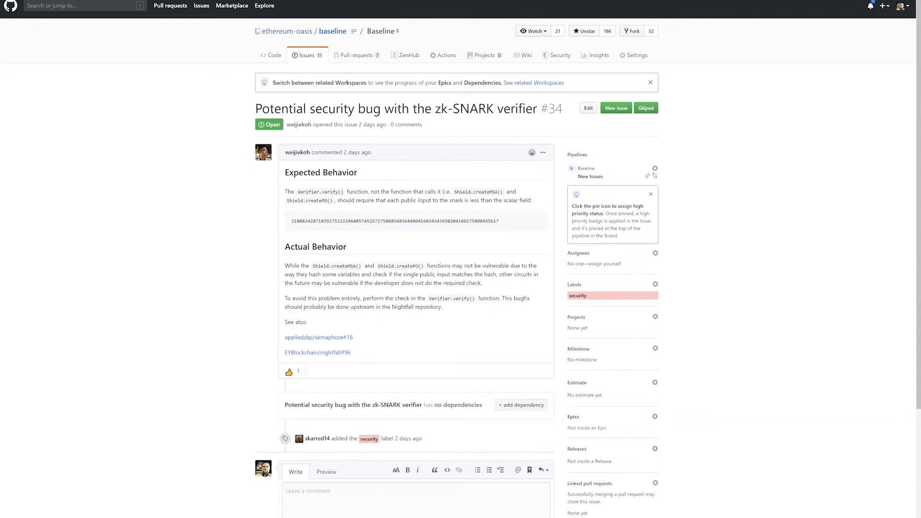
{"action": "left_click", "coordinate": [615, 107]}
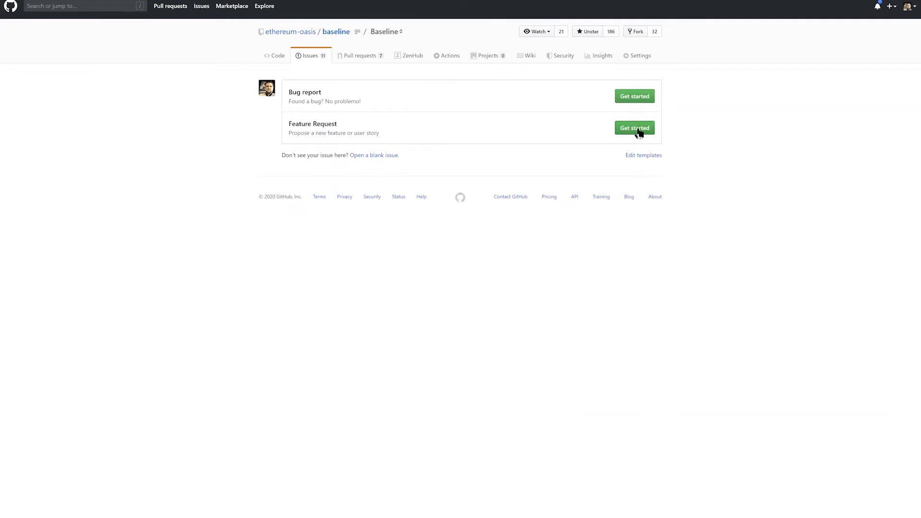
Pick the Feature Request template to begin the 'test' epic.
{"action": "left_click", "coordinate": [633, 128]}
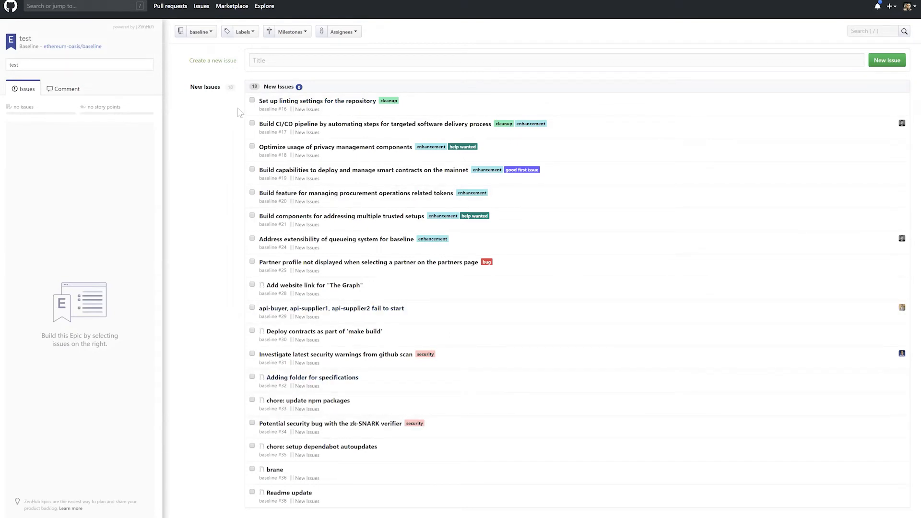
{"action": "mouse_move", "coordinate": [89, 50]}
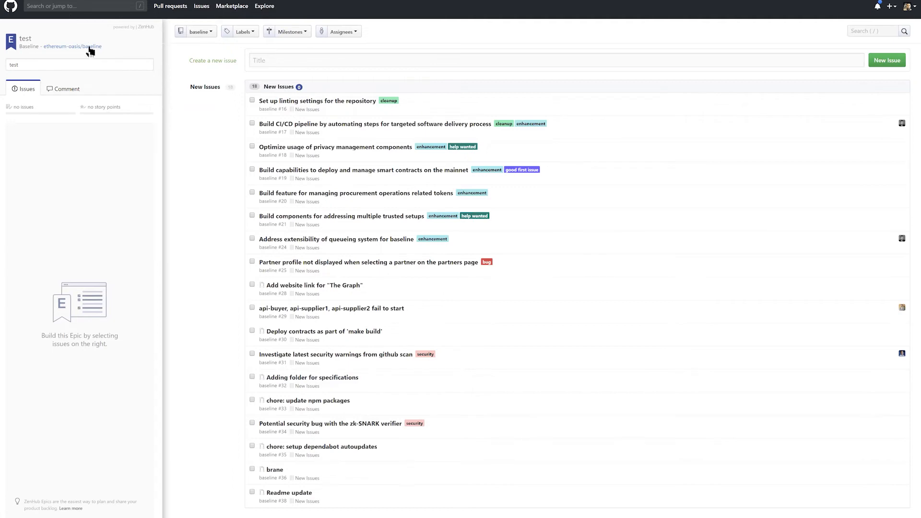
{"action": "mouse_move", "coordinate": [157, 143]}
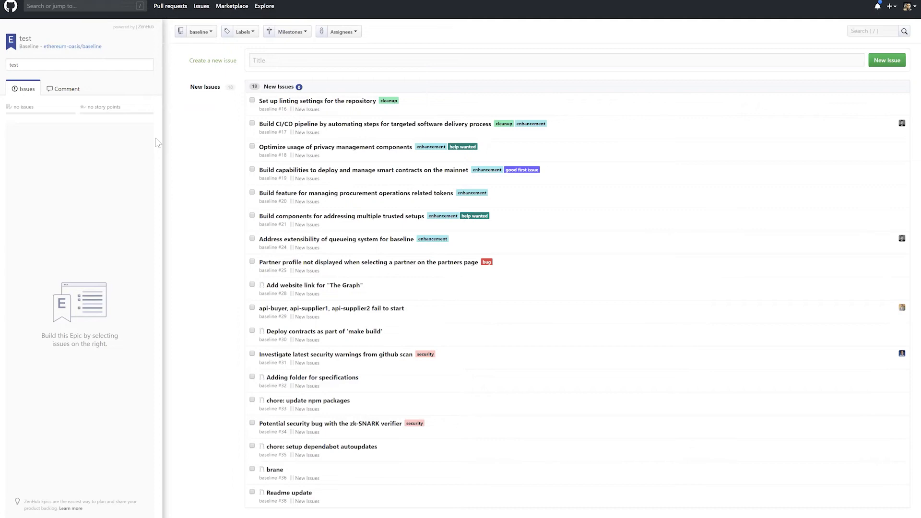
{"action": "mouse_move", "coordinate": [345, 206]}
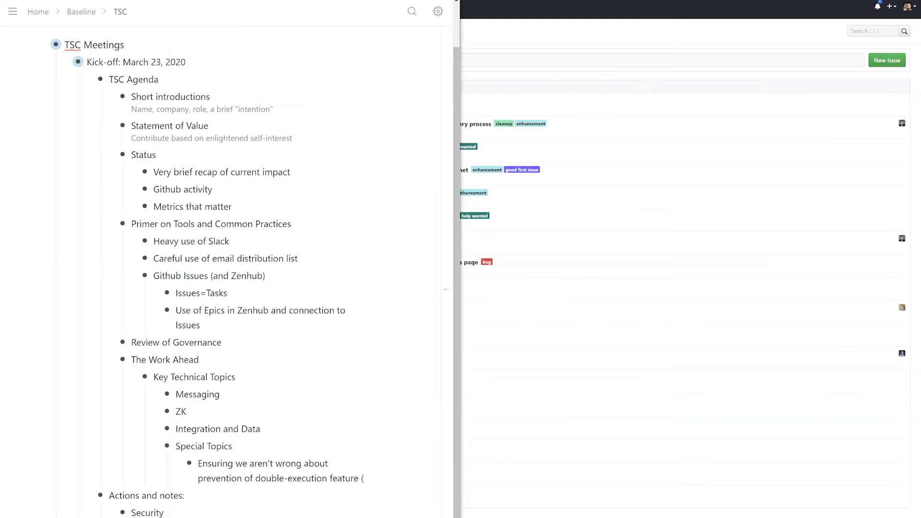
Switch windows to the Dynalist TSC outline, then over to the Governance docs page.
{"action": "left_click", "coordinate": [164, 512]}
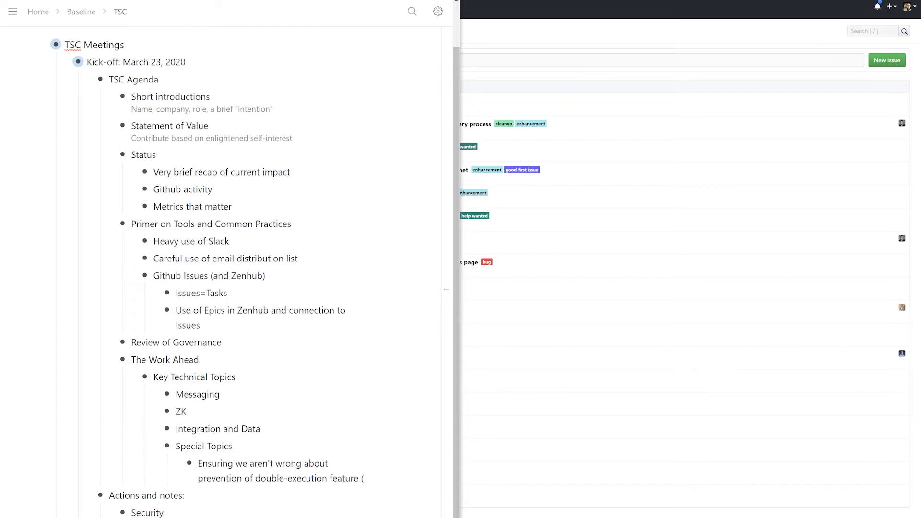
{"action": "left_click", "coordinate": [163, 512]}
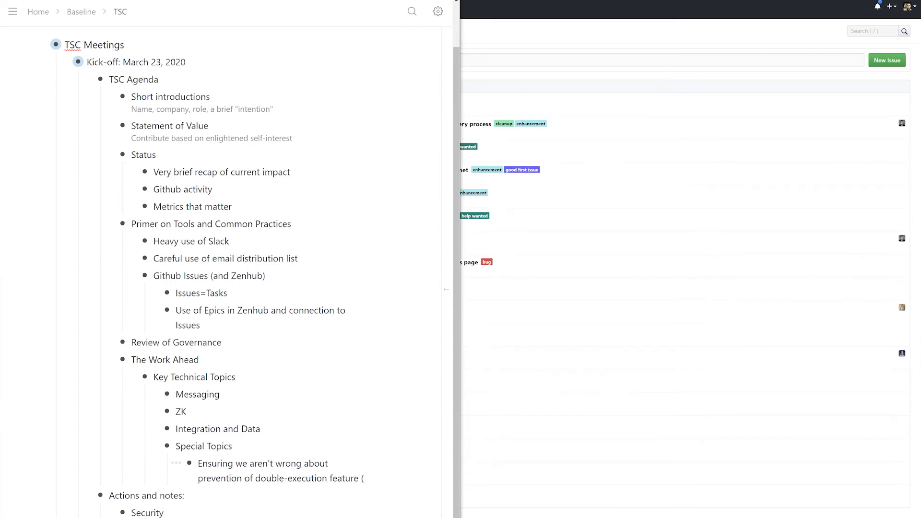
{"action": "left_click", "coordinate": [165, 512]}
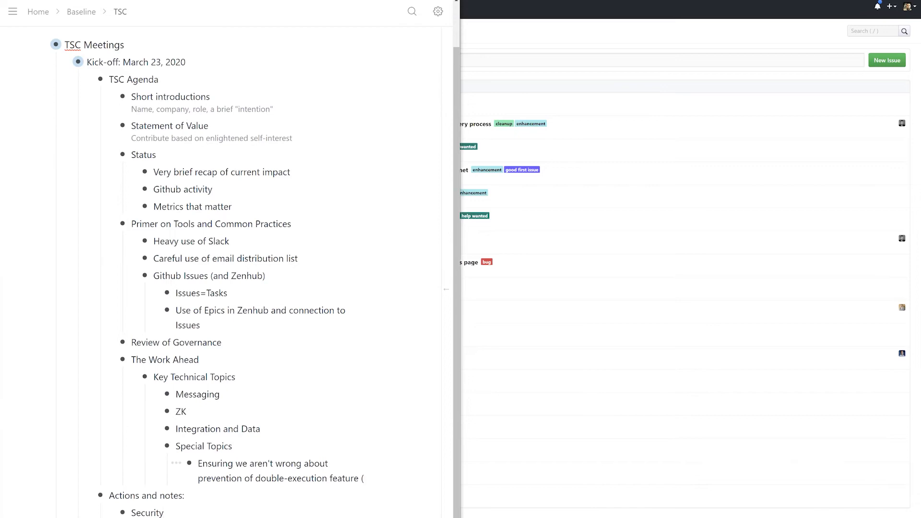
{"action": "left_click", "coordinate": [164, 512]}
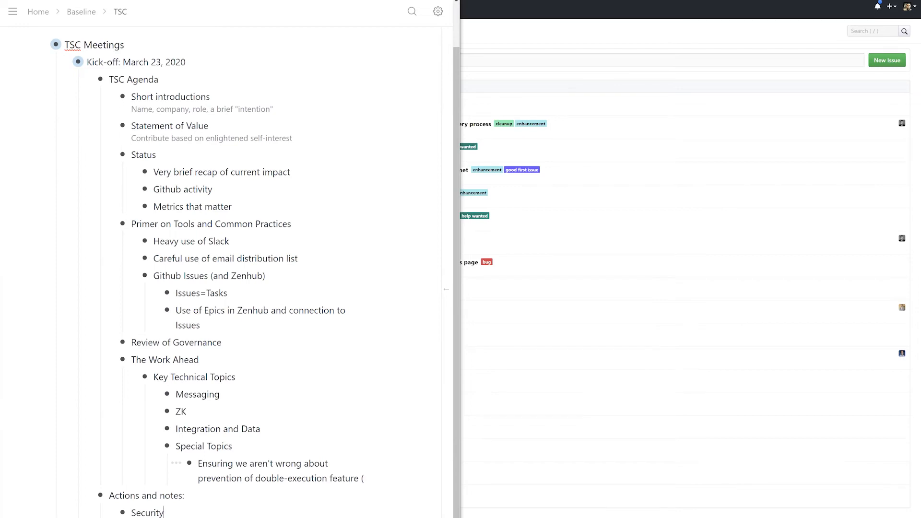
{"action": "key", "text": "alt+tab"}
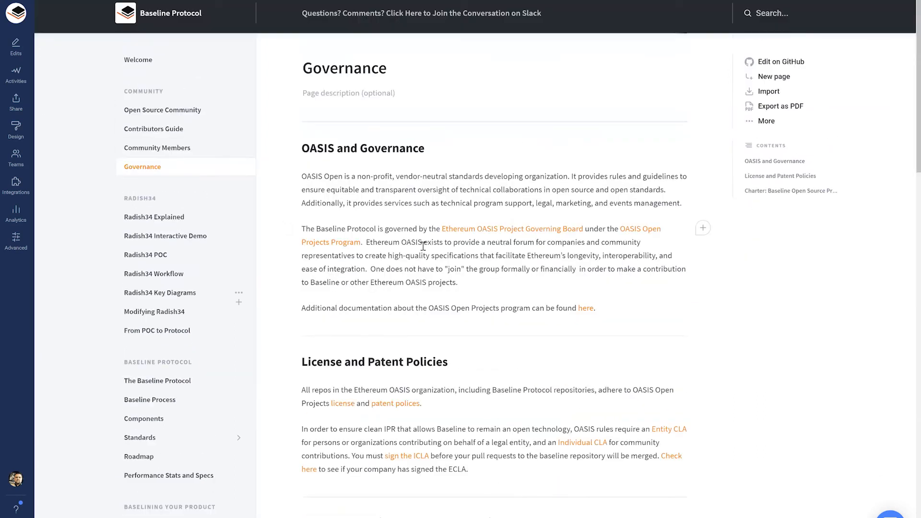
Scroll the Governance page down to the charter's maintainer, contributor and ratification rules.
{"action": "scroll", "scroll_direction": "down", "scroll_amount": 3}
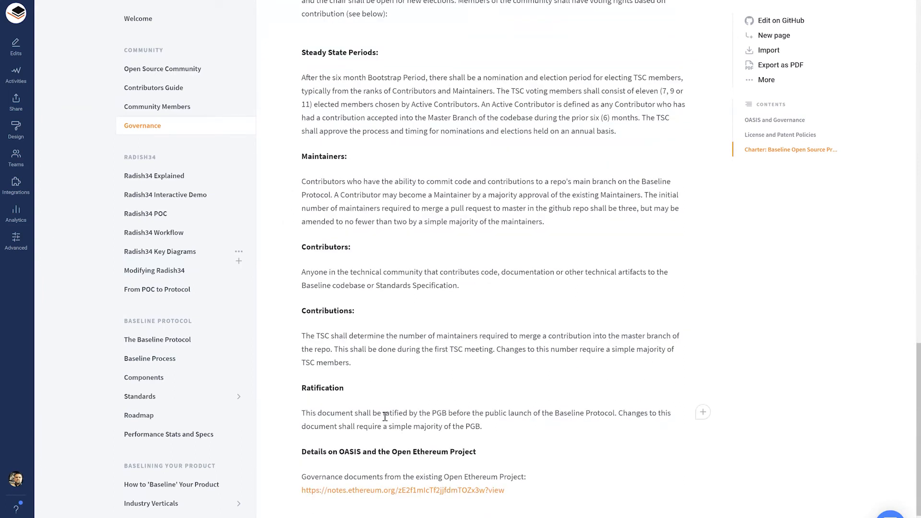
{"action": "scroll", "scroll_direction": "down", "scroll_amount": 3}
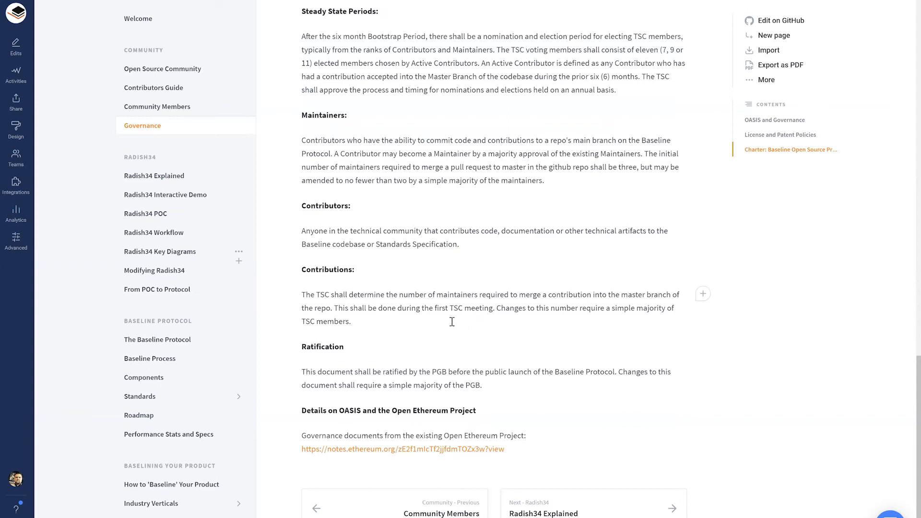
{"action": "mouse_move", "coordinate": [431, 289]}
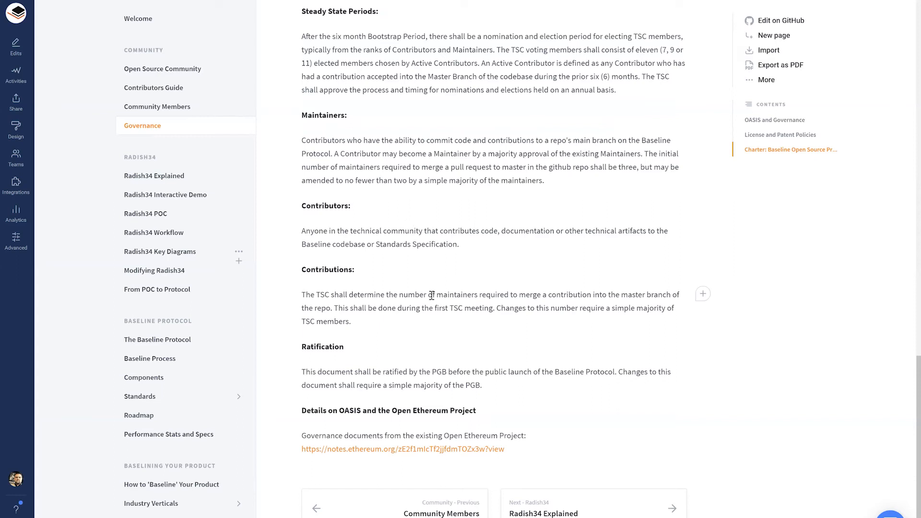
{"action": "mouse_move", "coordinate": [356, 333]}
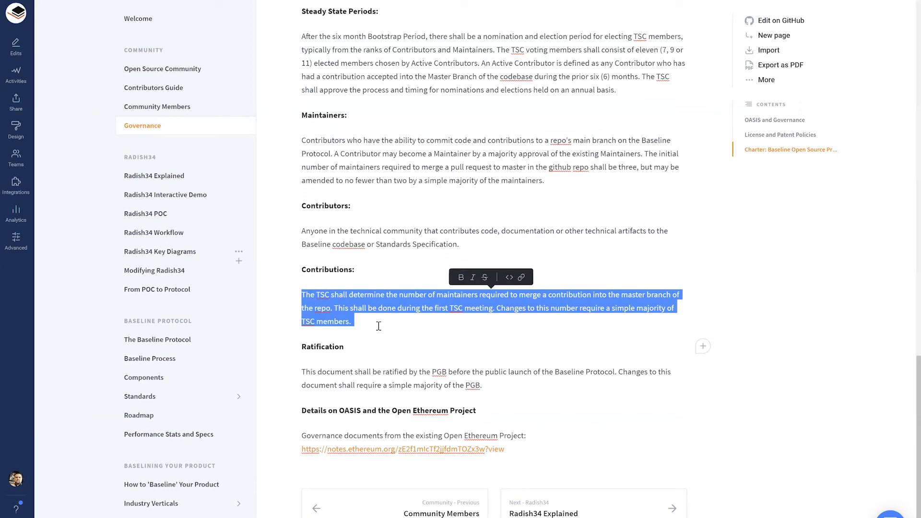
{"action": "mouse_move", "coordinate": [653, 316]}
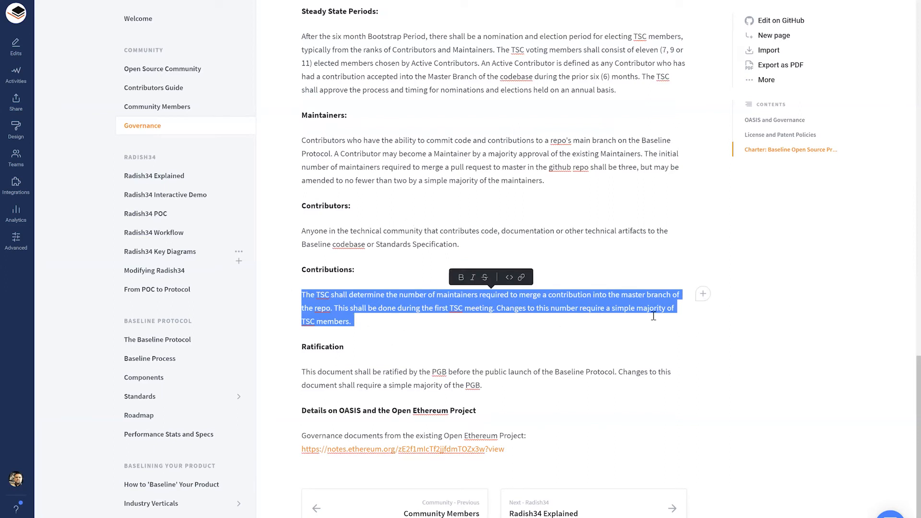
{"action": "left_click", "coordinate": [617, 319]}
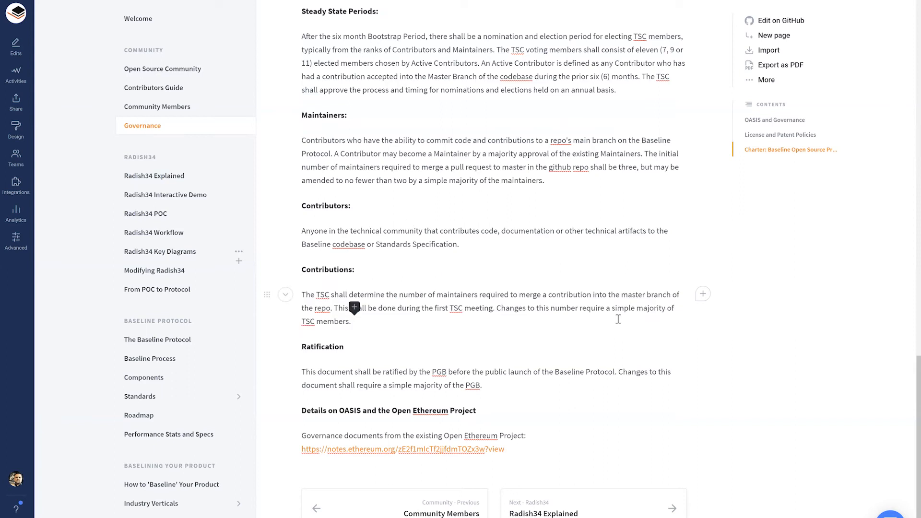
{"action": "mouse_move", "coordinate": [602, 316]}
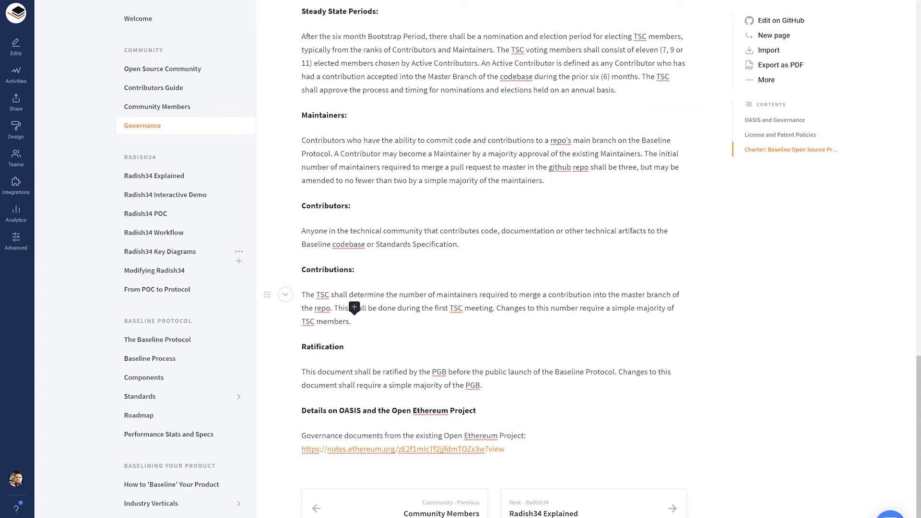
{"action": "left_click", "coordinate": [355, 322]}
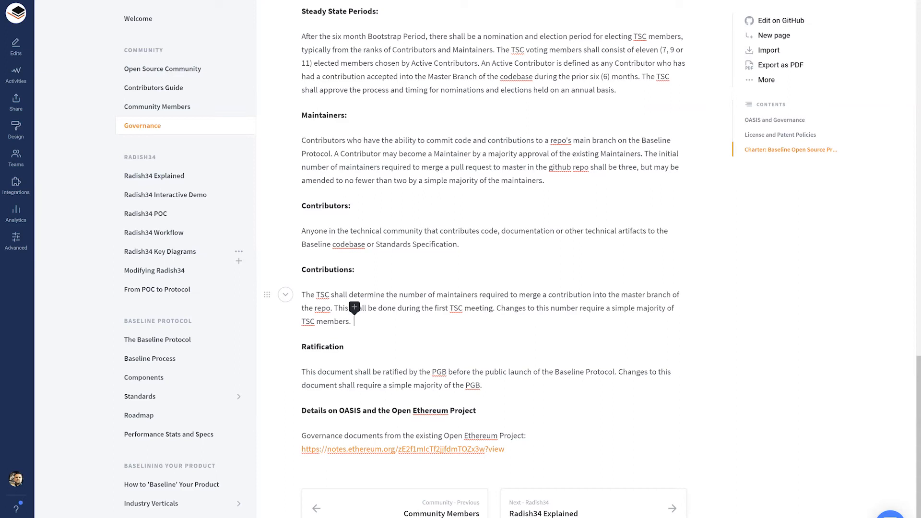
{"action": "key", "text": "alt+tab"}
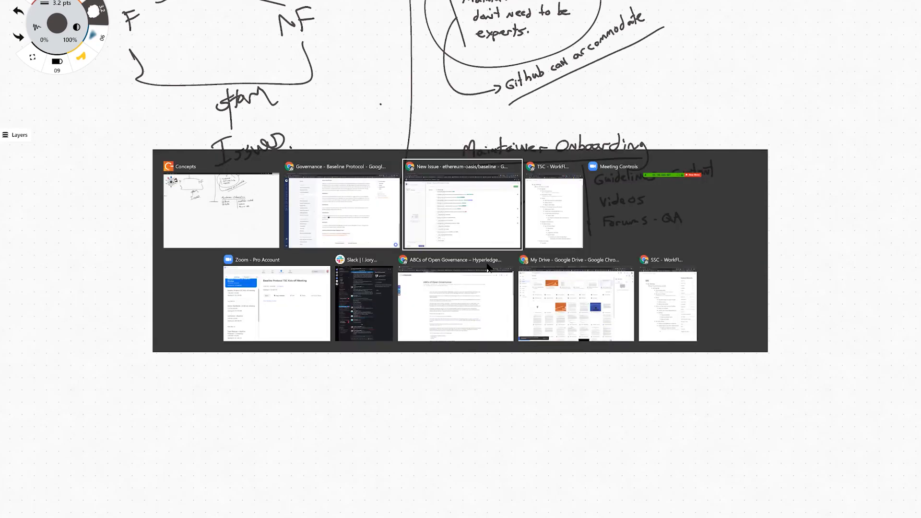
Bring the WorkFlowy TSC outline back beside the Concepts onboarding sketch.
{"action": "left_click", "coordinate": [552, 205]}
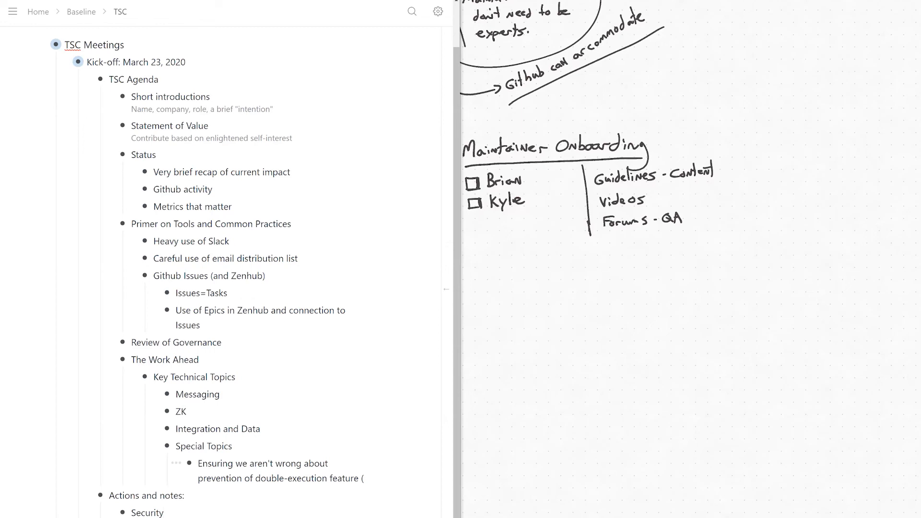